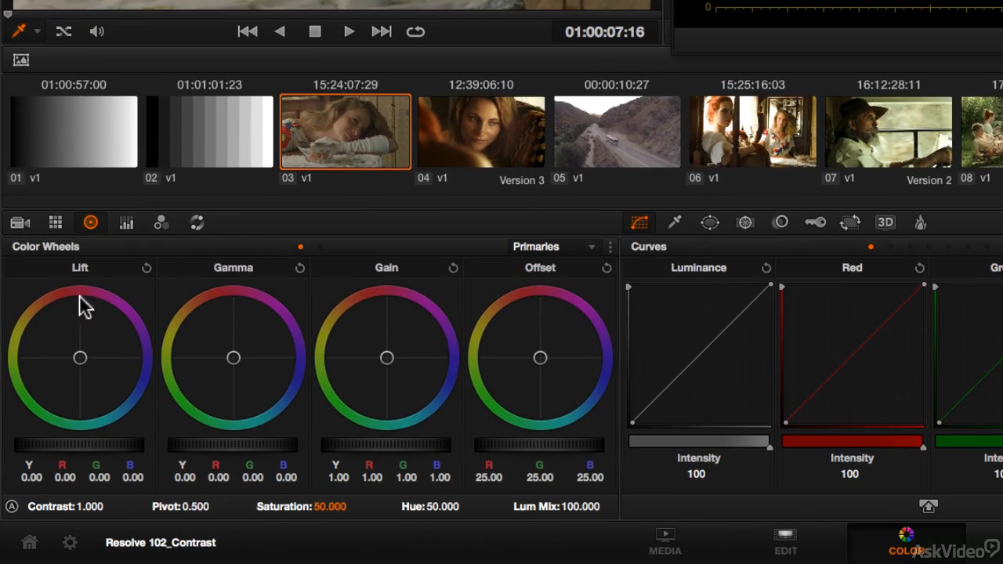
{"action": "mouse_move", "coordinate": [335, 453]}
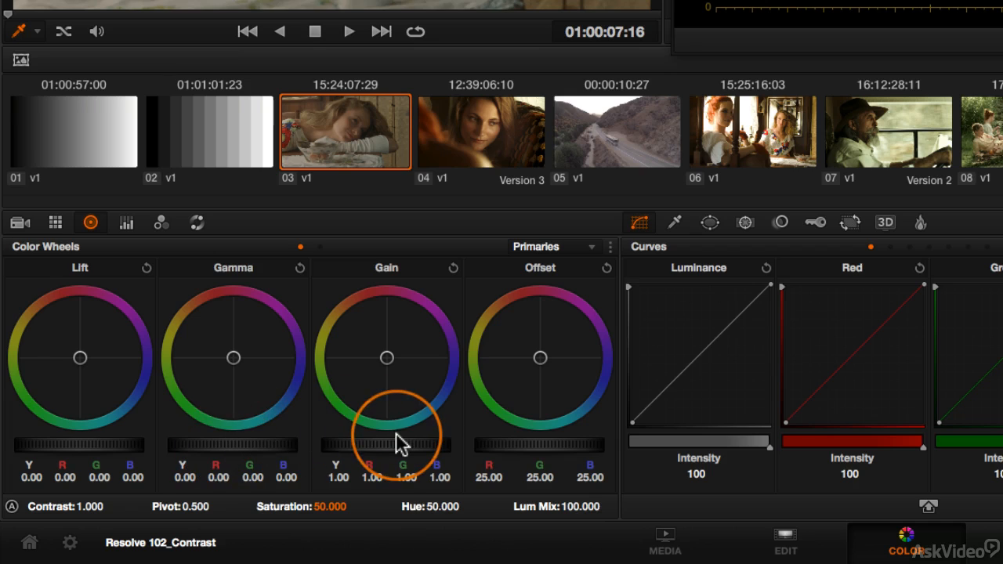
{"action": "mouse_move", "coordinate": [105, 451]}
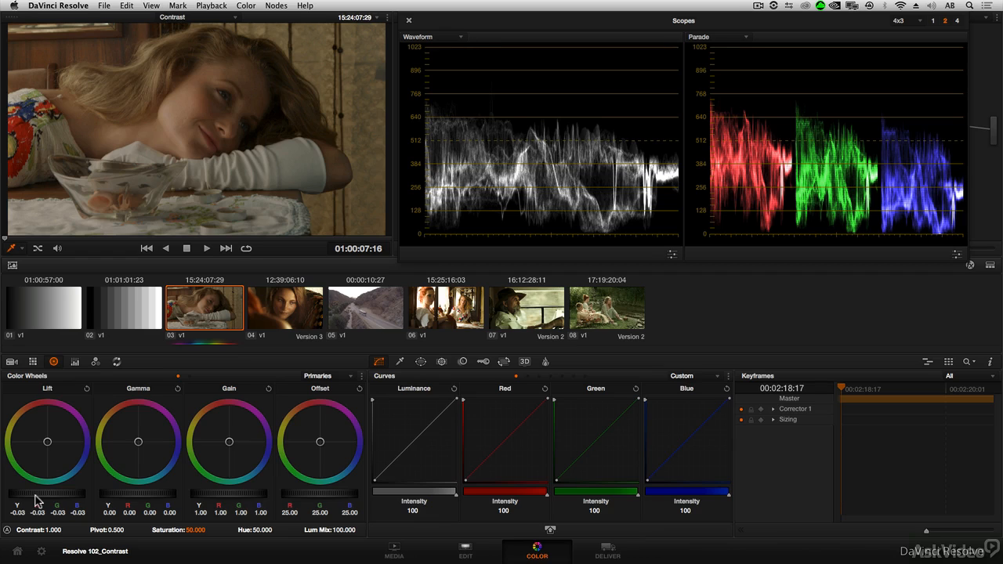
{"action": "mouse_move", "coordinate": [561, 264]}
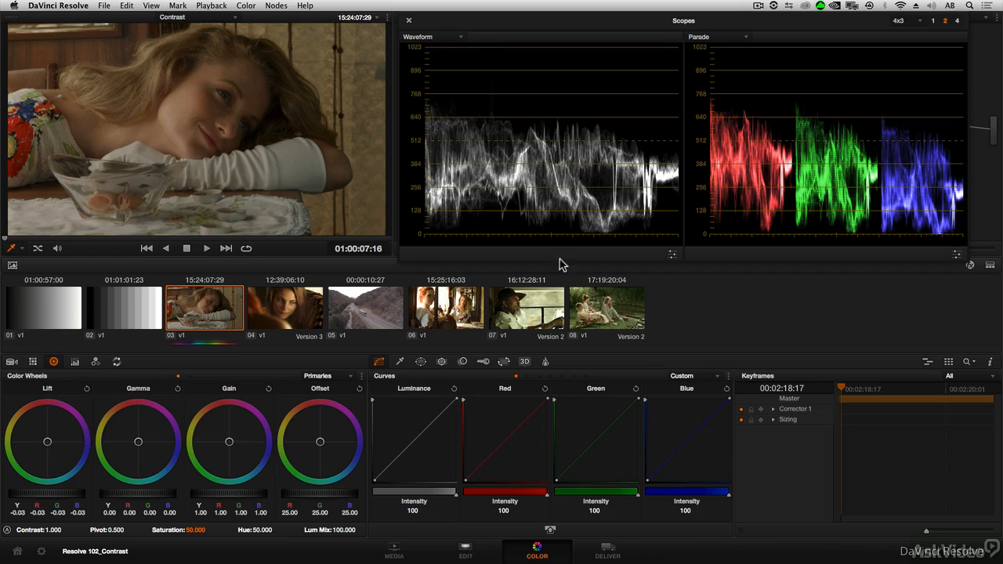
{"action": "mouse_move", "coordinate": [610, 238]}
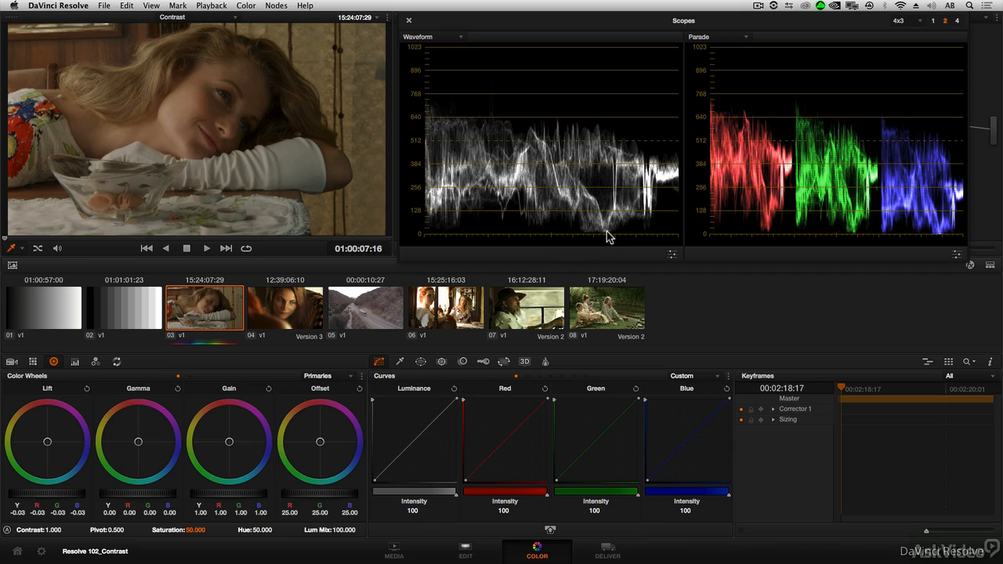
{"action": "mouse_move", "coordinate": [604, 239]}
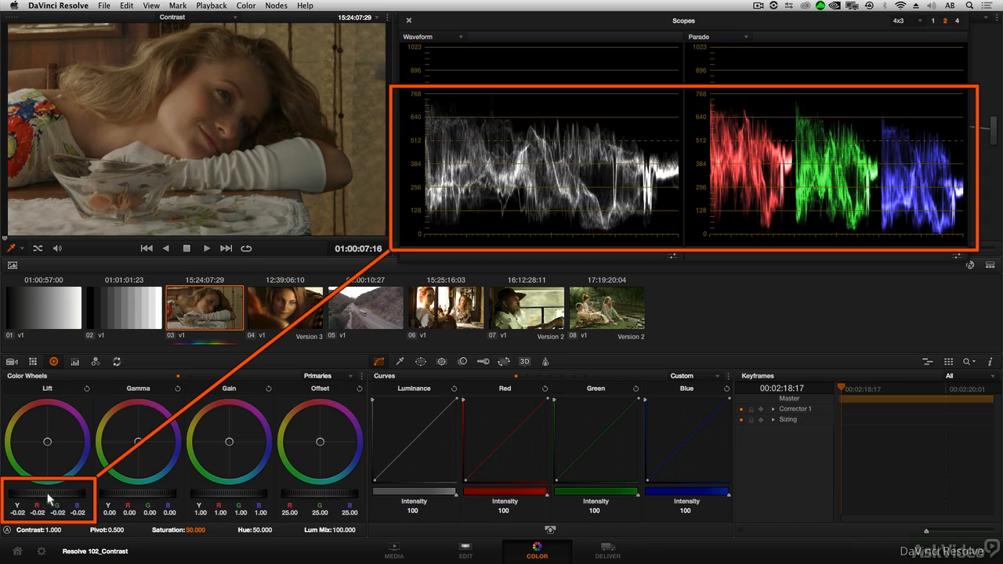
Step: Drag the Lift master wheel left to about -0.03 to darken shot 03's shadows
{"action": "left_click_drag", "start_coordinate": [55, 492], "coordinate": [45, 492]}
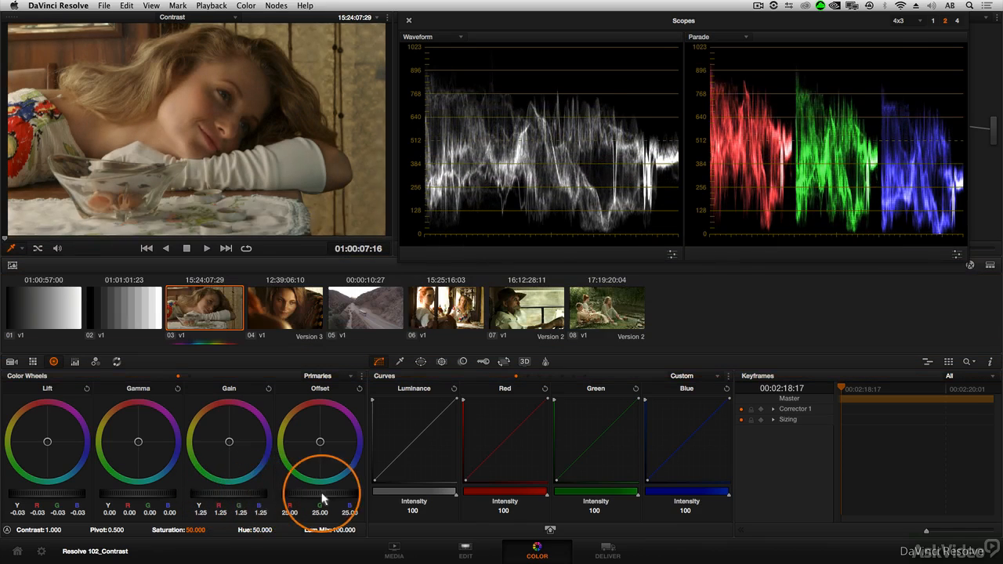
Step: Drag the Gain master wheel to raise shot 03's highlights to about 1.30
{"action": "left_click_drag", "start_coordinate": [321, 490], "coordinate": [290, 494]}
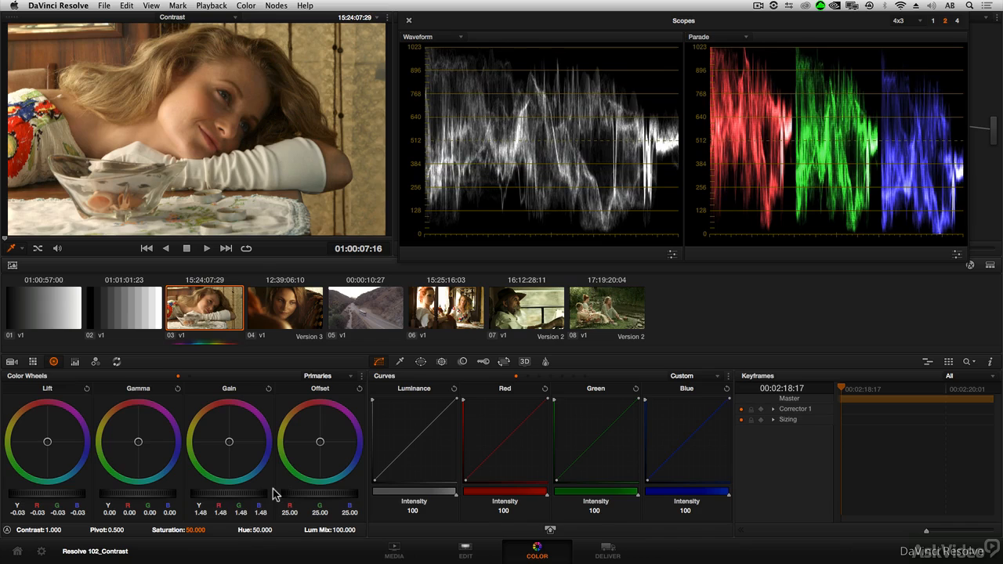
{"action": "mouse_move", "coordinate": [245, 499]}
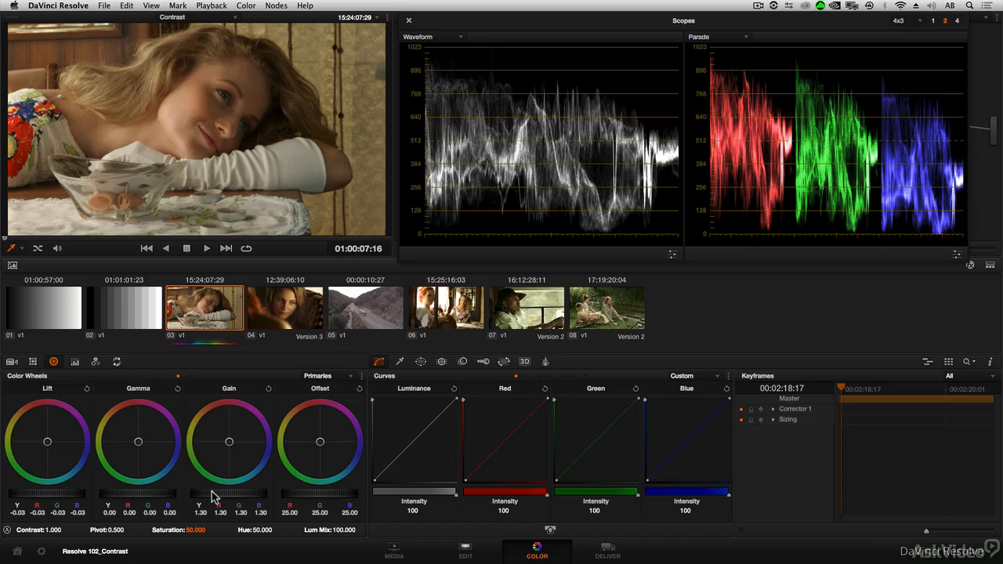
{"action": "mouse_move", "coordinate": [214, 499]}
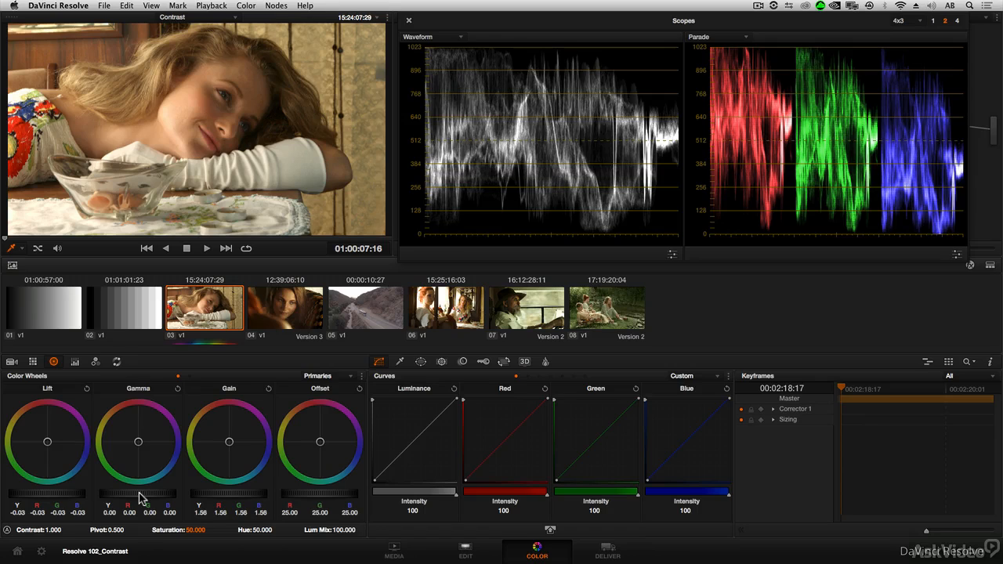
Step: Lower the Gamma master wheel to -0.01 to slightly darken shot 03's midtones
{"action": "left_click_drag", "start_coordinate": [47, 442], "coordinate": [63, 486]}
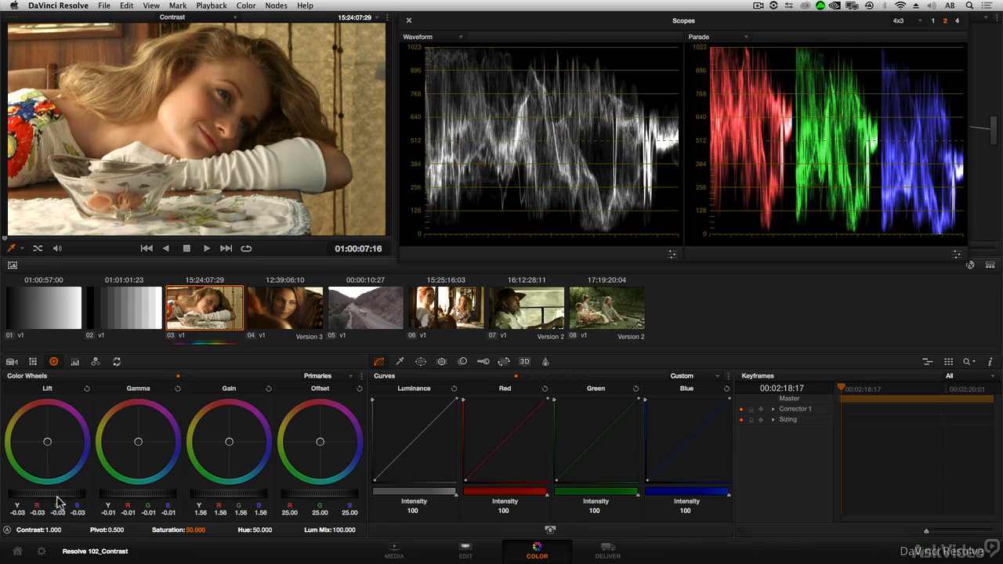
{"action": "mouse_move", "coordinate": [230, 497]}
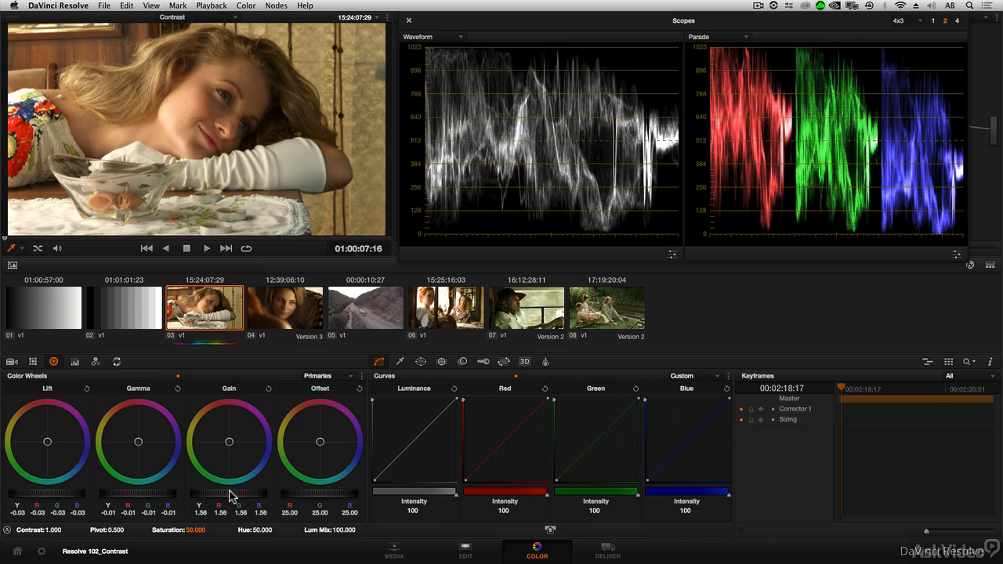